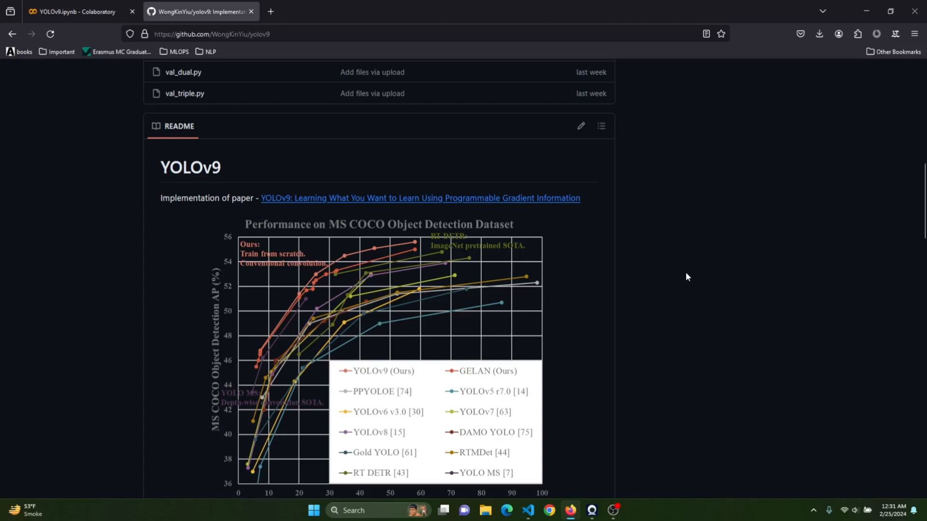
pyautogui.moveTo(676, 269)
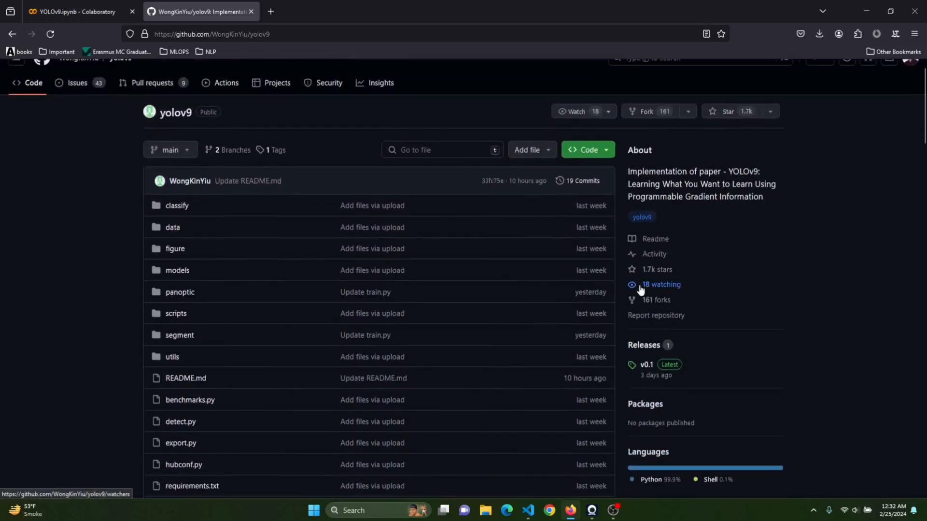
# Switch the notebook runtime's hardware accelerator to T4 GPU and save
pyautogui.scroll(-3)
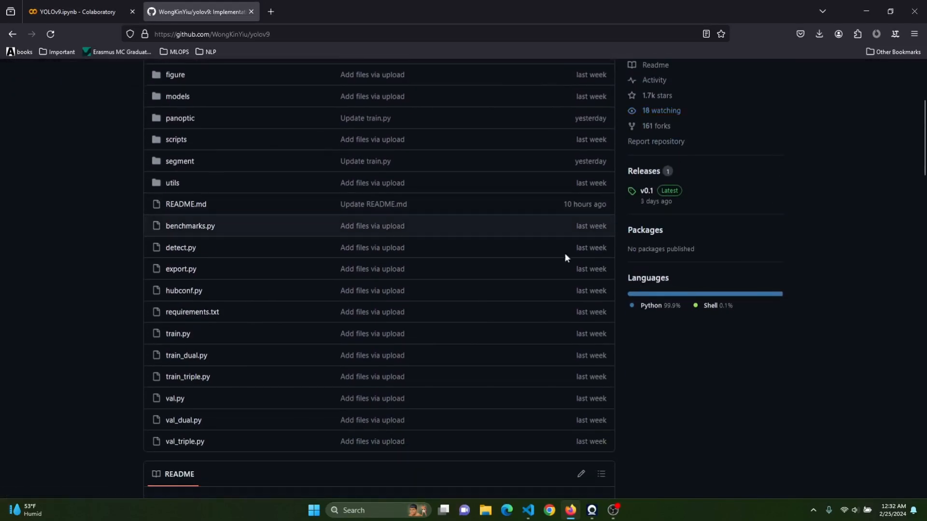
pyautogui.scroll(-3)
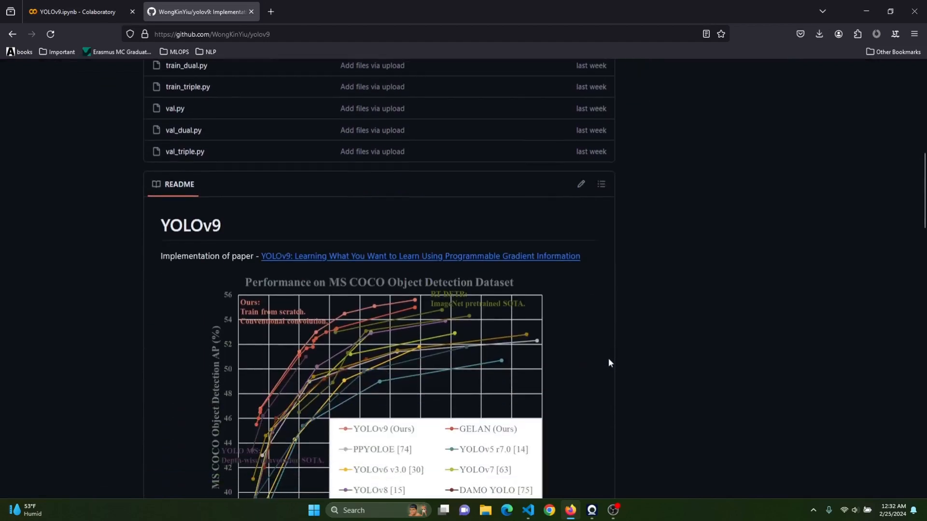
pyautogui.moveTo(383, 260)
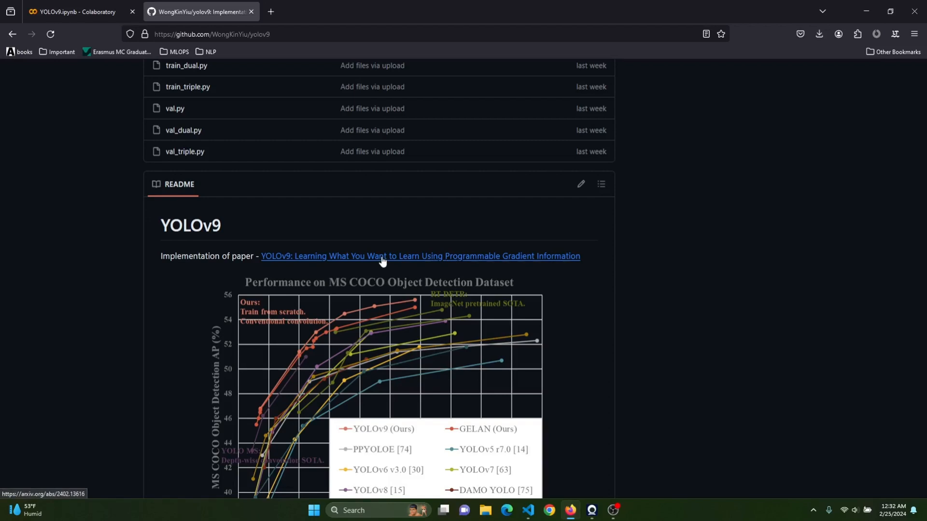
pyautogui.moveTo(395, 261)
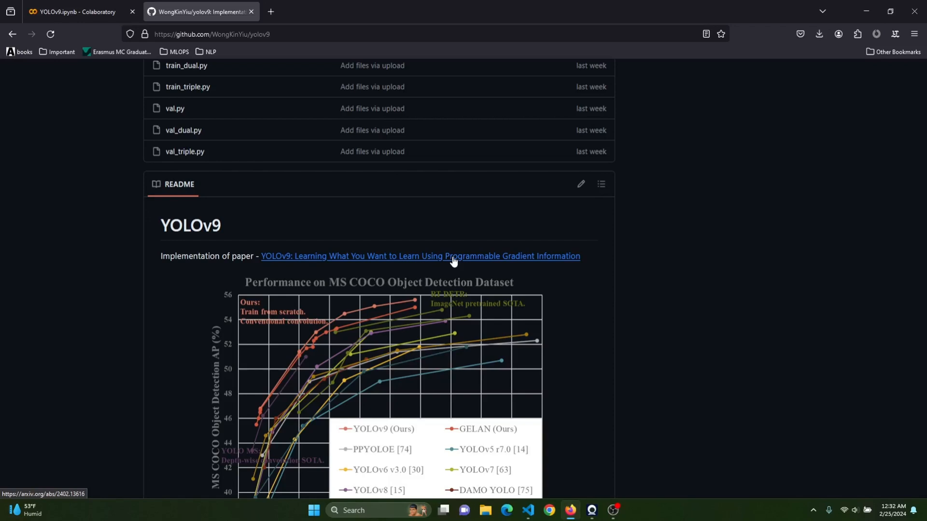
pyautogui.moveTo(322, 194)
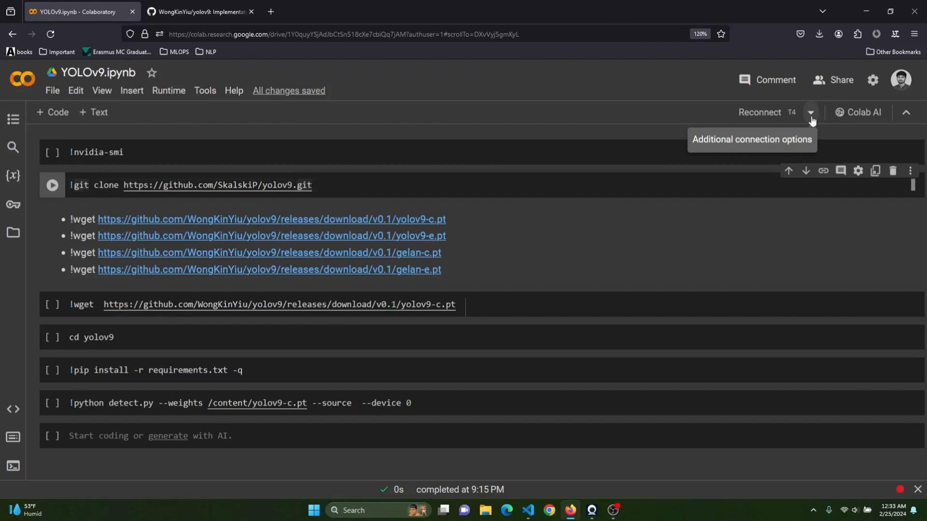
pyautogui.click(811, 112)
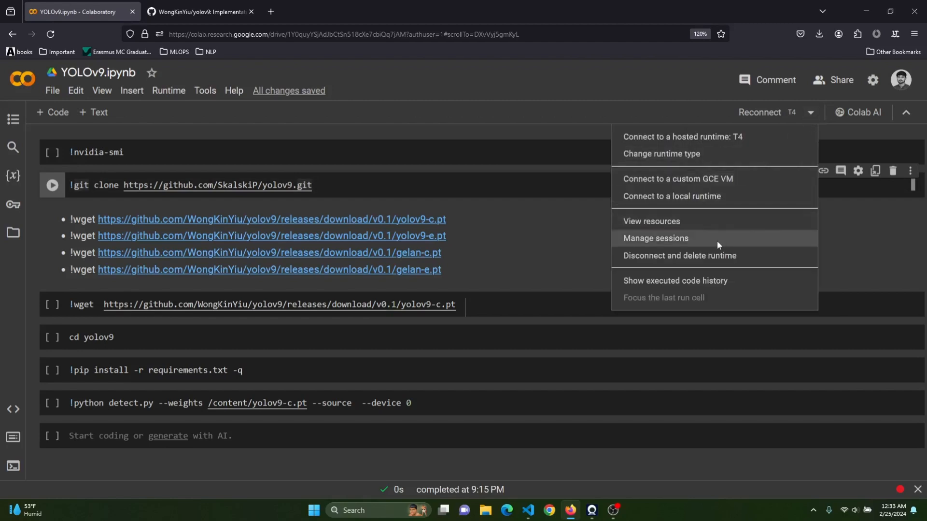
pyautogui.click(661, 153)
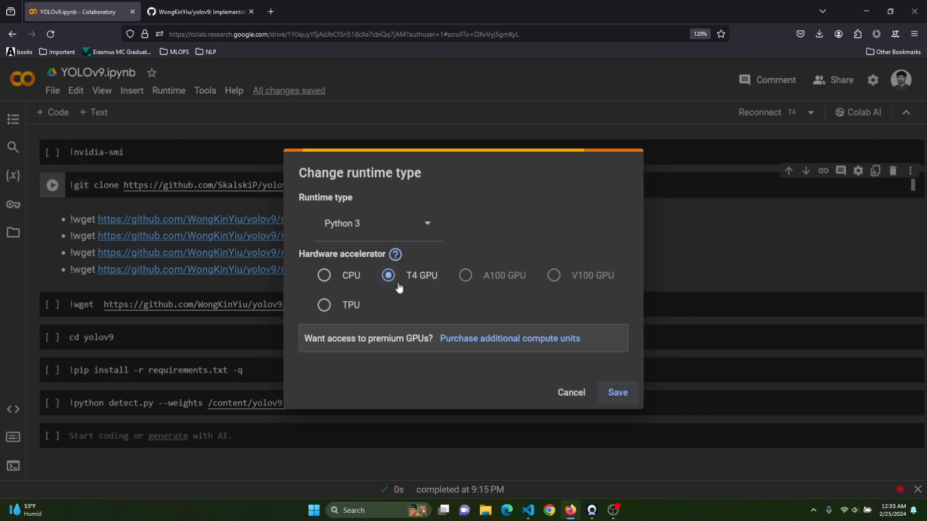
pyautogui.click(617, 392)
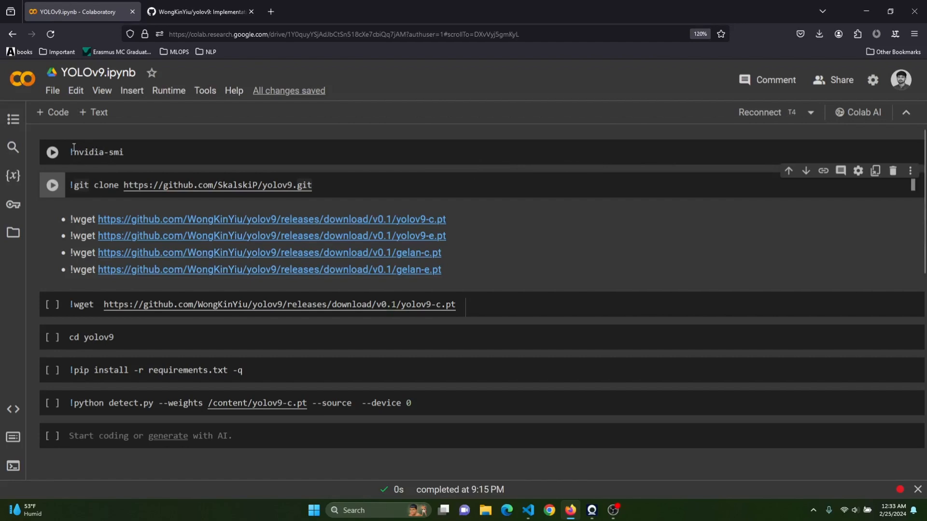
# Run the !nvidia-smi cell to confirm a Tesla T4 GPU, and save the notebook
pyautogui.click(52, 152)
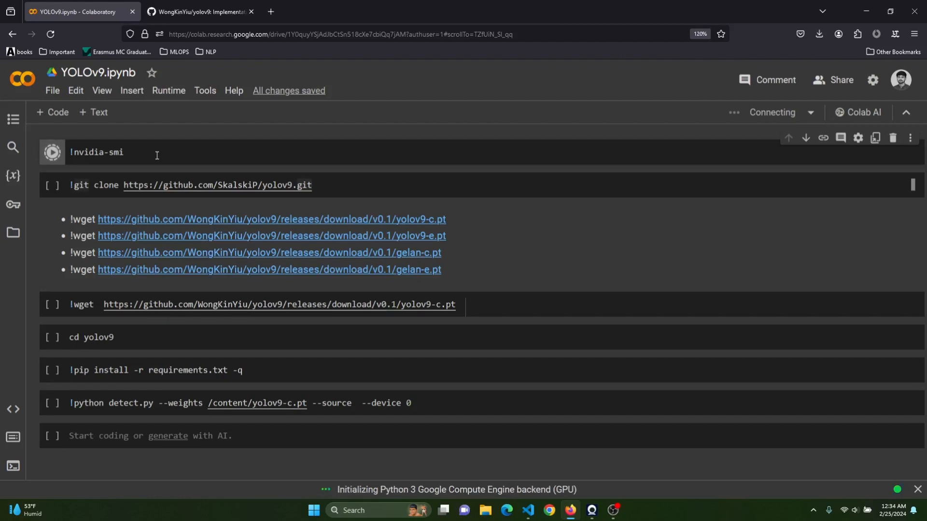
pyautogui.click(52, 153)
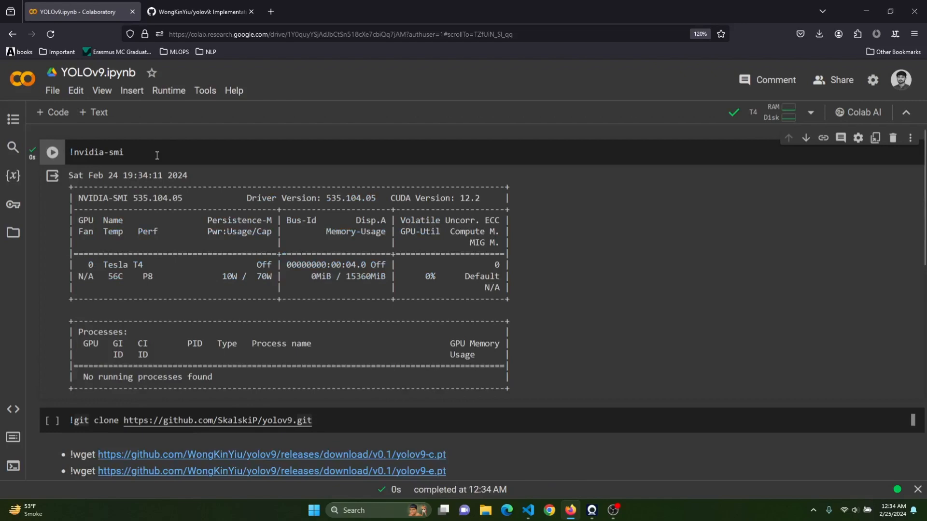
pyautogui.press('ctrl+s')
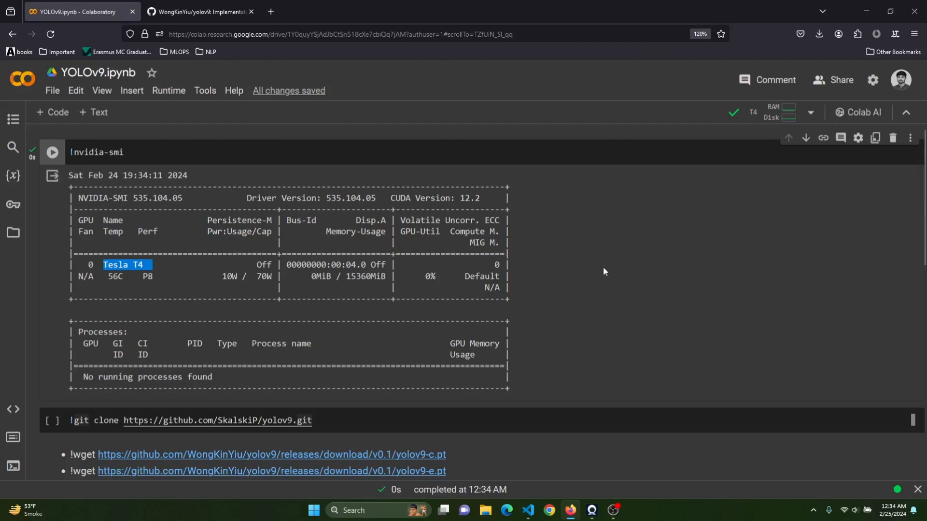
pyautogui.scroll(-3)
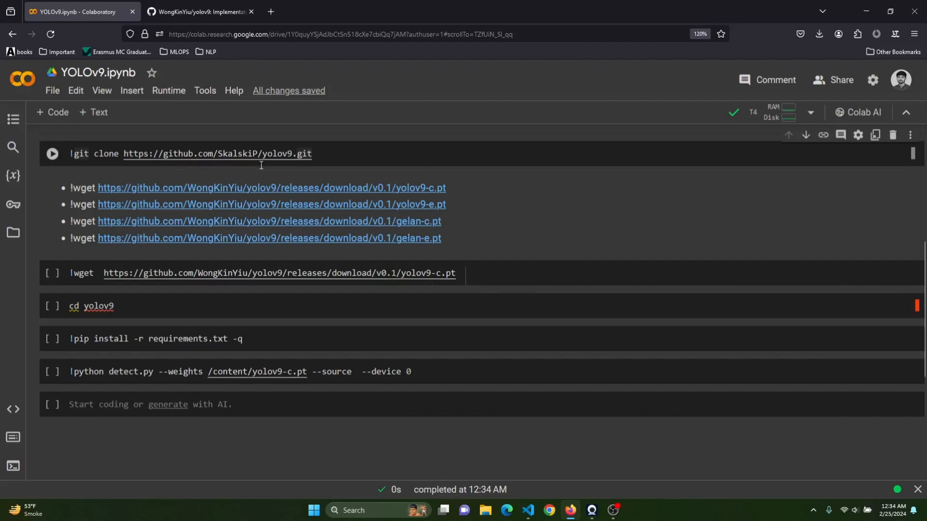
pyautogui.moveTo(258, 165)
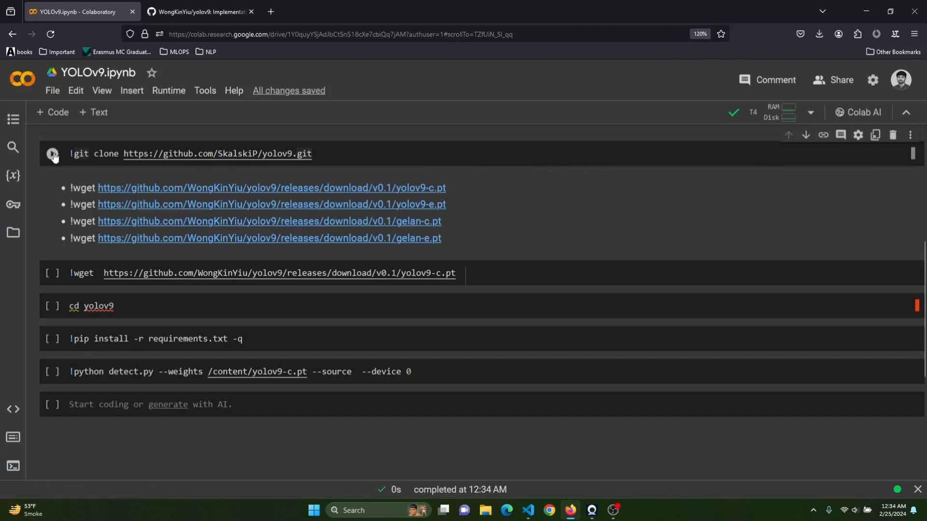
pyautogui.moveTo(53, 153)
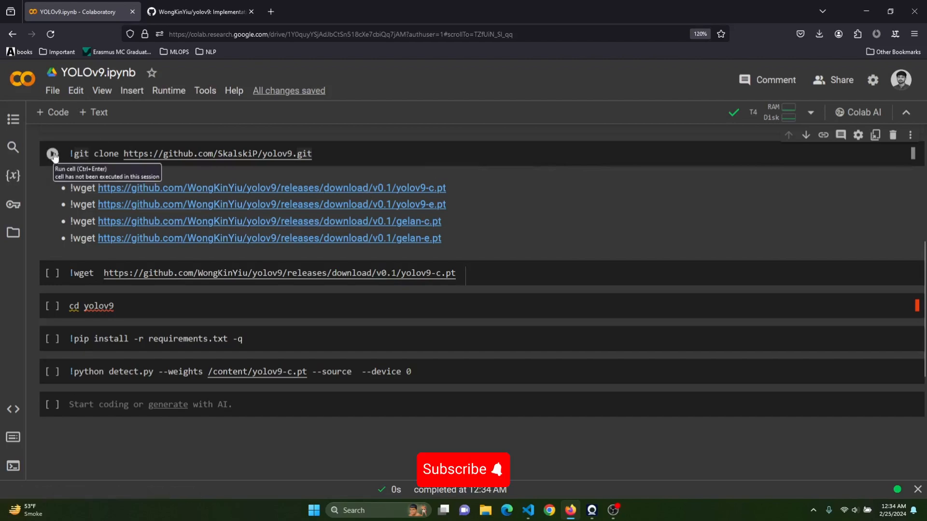
# Run the git clone cell for SkalskiP/yolov9 until all 147 objects are received
pyautogui.click(52, 153)
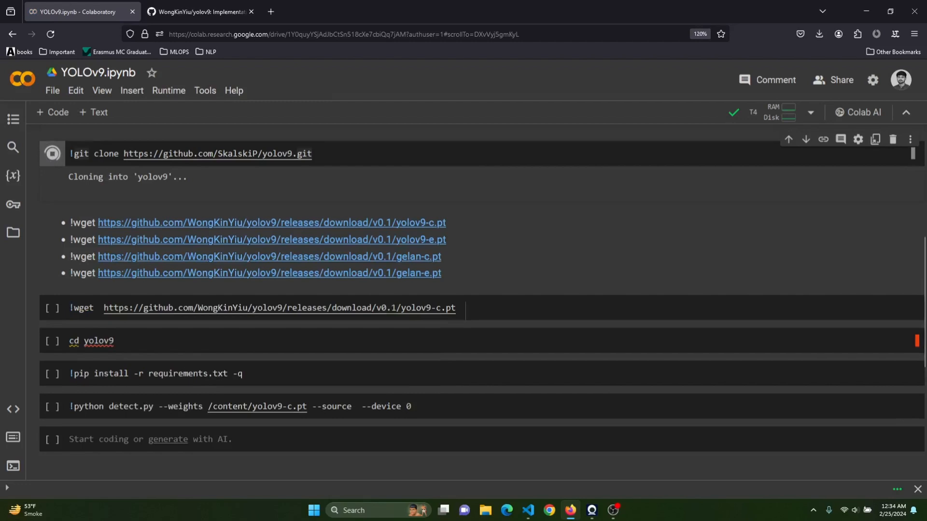
pyautogui.click(52, 153)
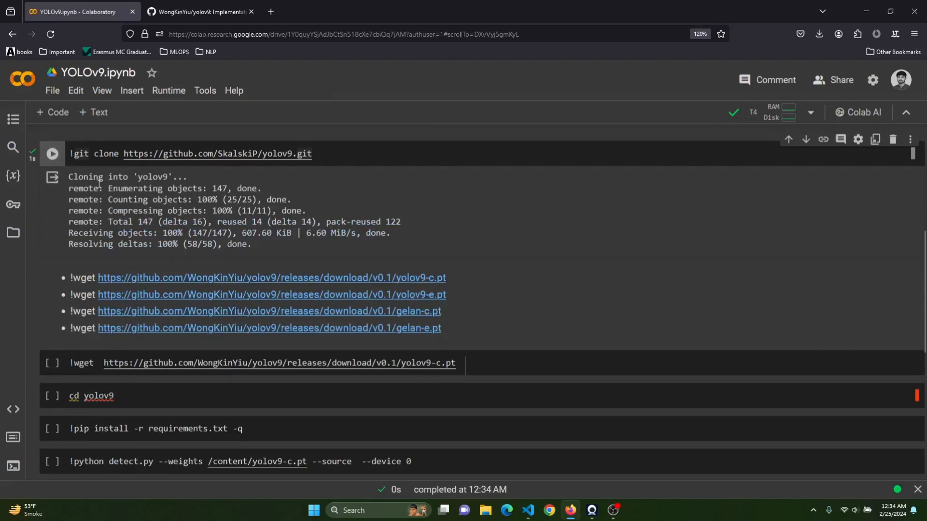
pyautogui.click(329, 153)
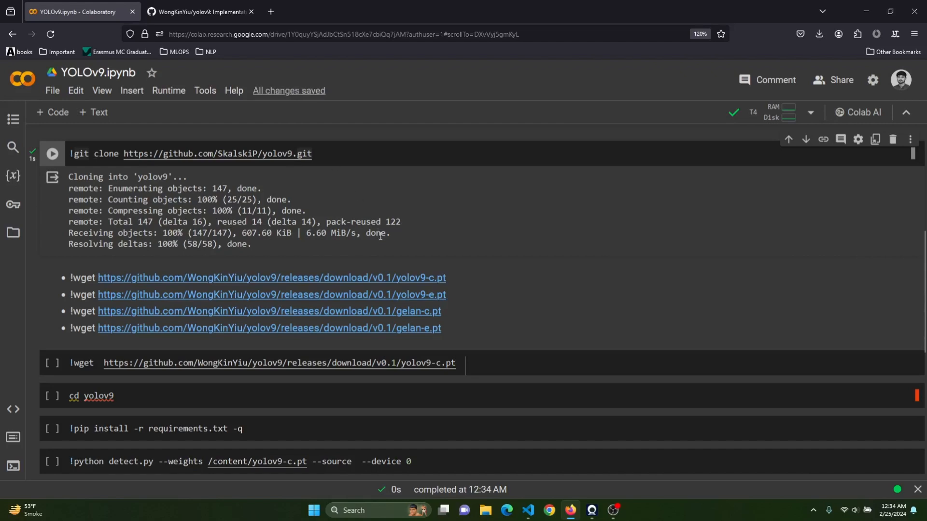
pyautogui.moveTo(453, 338)
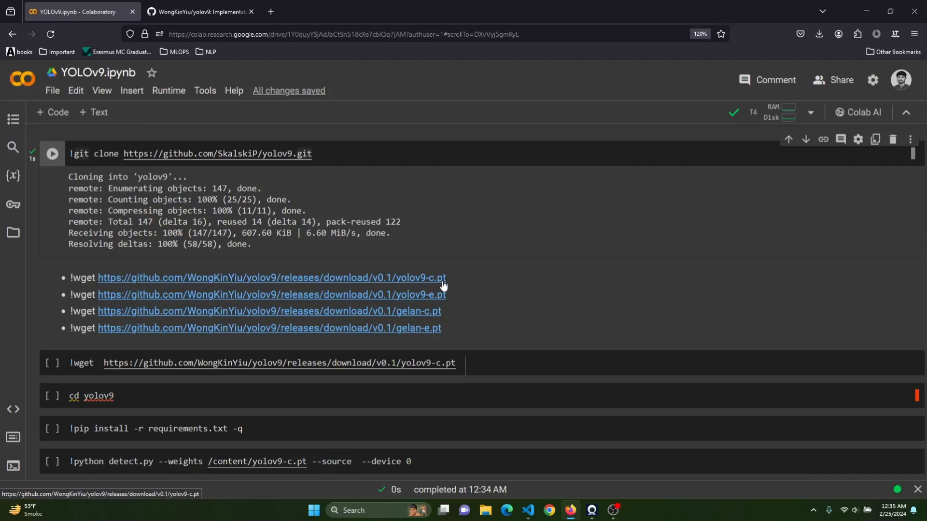
pyautogui.moveTo(421, 308)
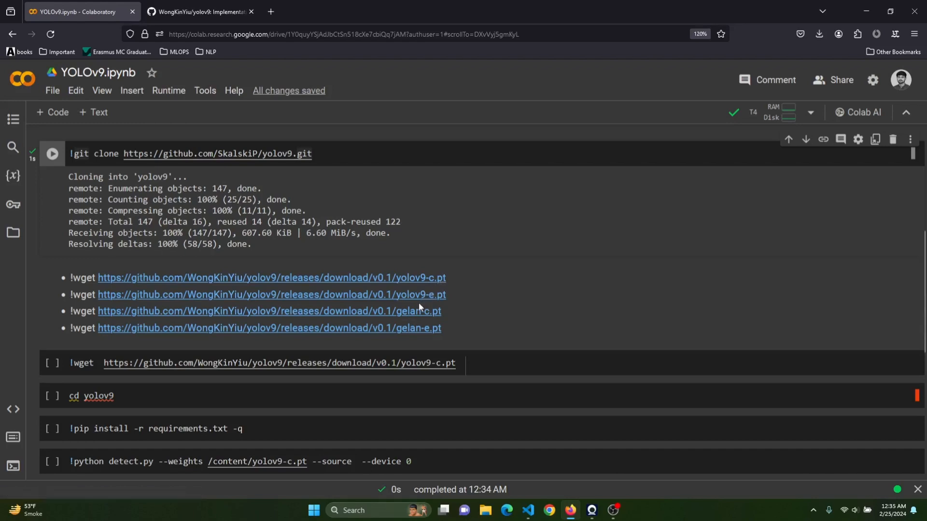
pyautogui.moveTo(435, 304)
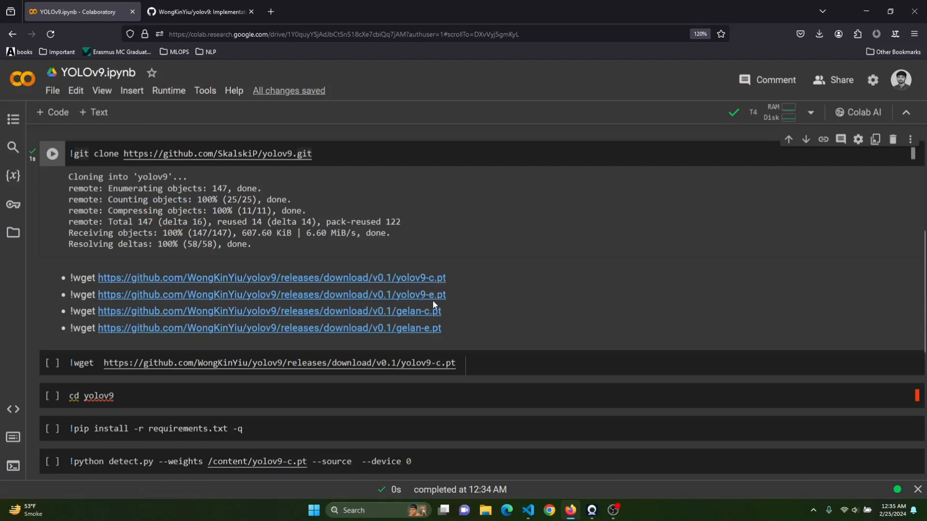
pyautogui.moveTo(418, 327)
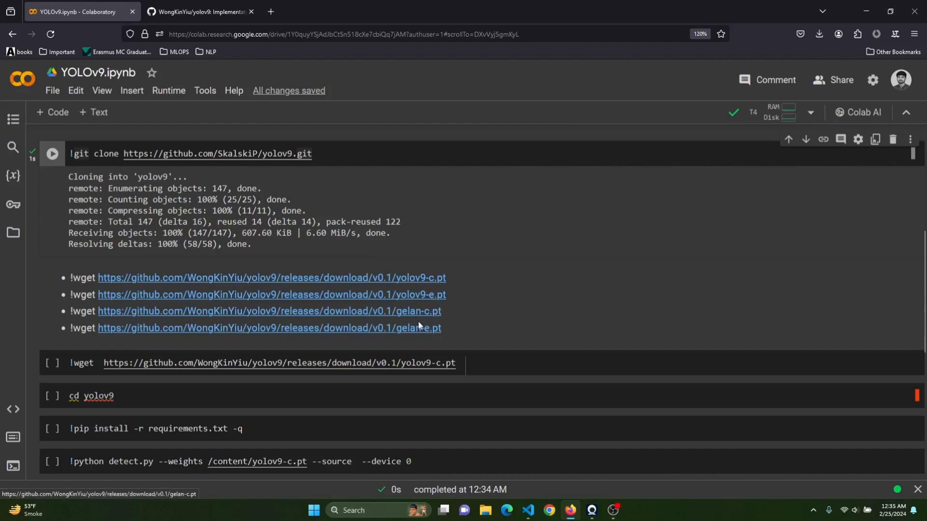
pyautogui.moveTo(448, 337)
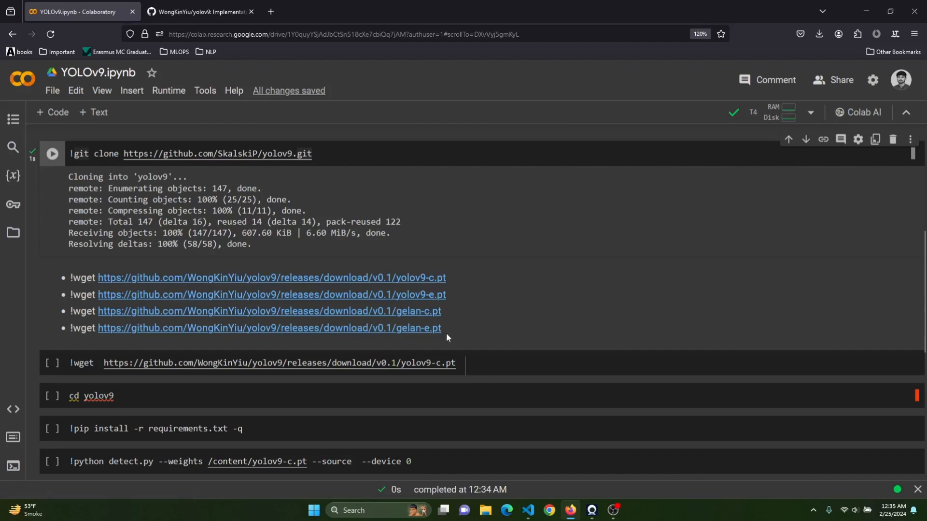
pyautogui.moveTo(449, 338)
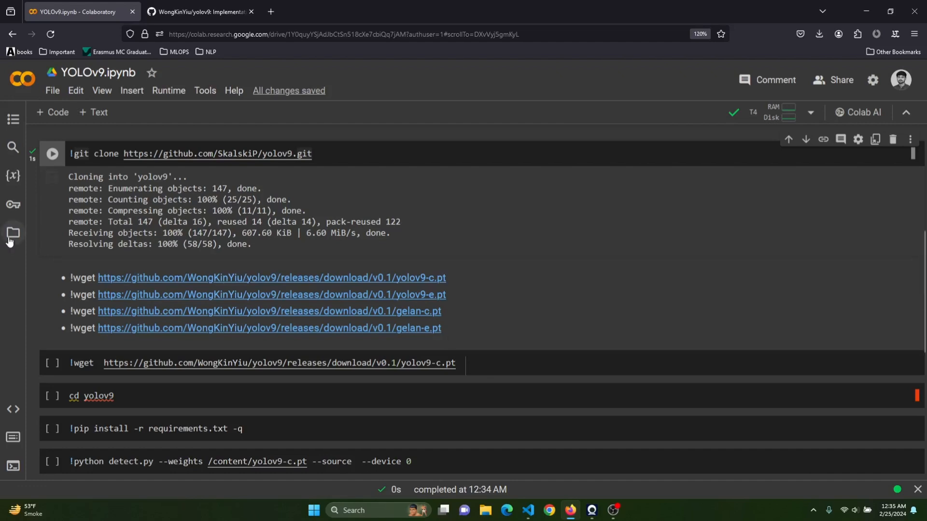
# Open the Files panel and run the !wget cell to download the 98 MB yolov9-c.pt weights
pyautogui.click(13, 233)
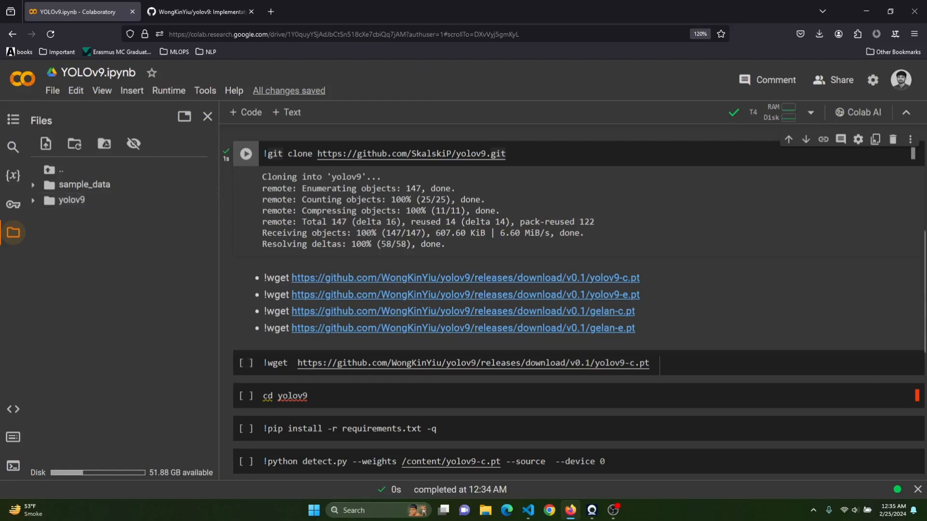
pyautogui.moveTo(387, 299)
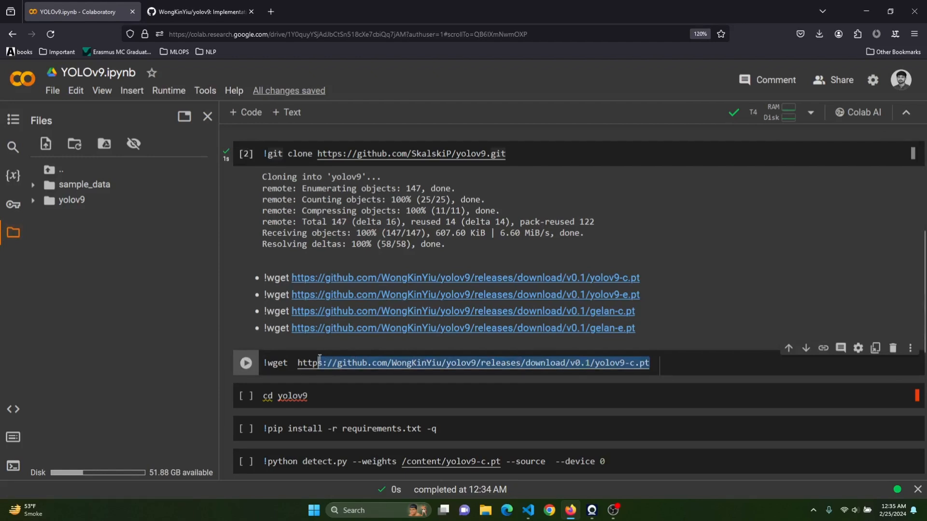
pyautogui.moveTo(319, 363)
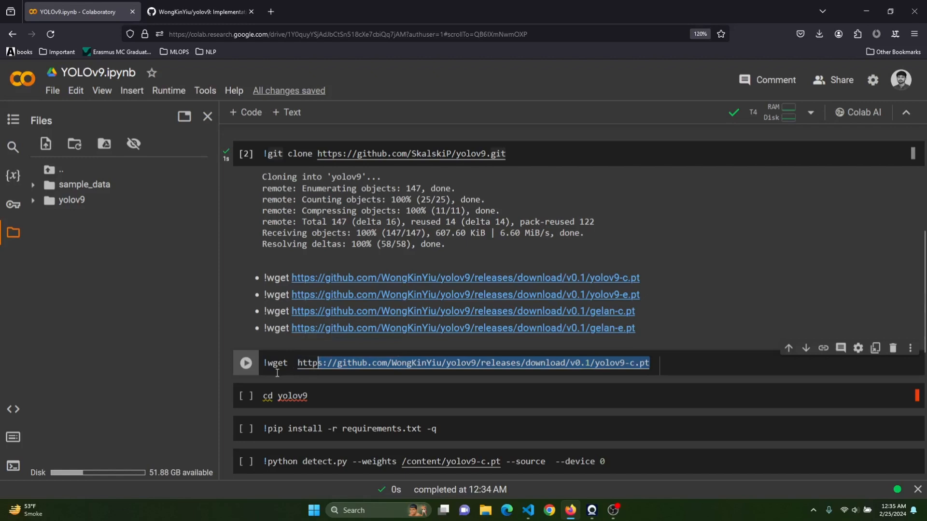
pyautogui.click(245, 363)
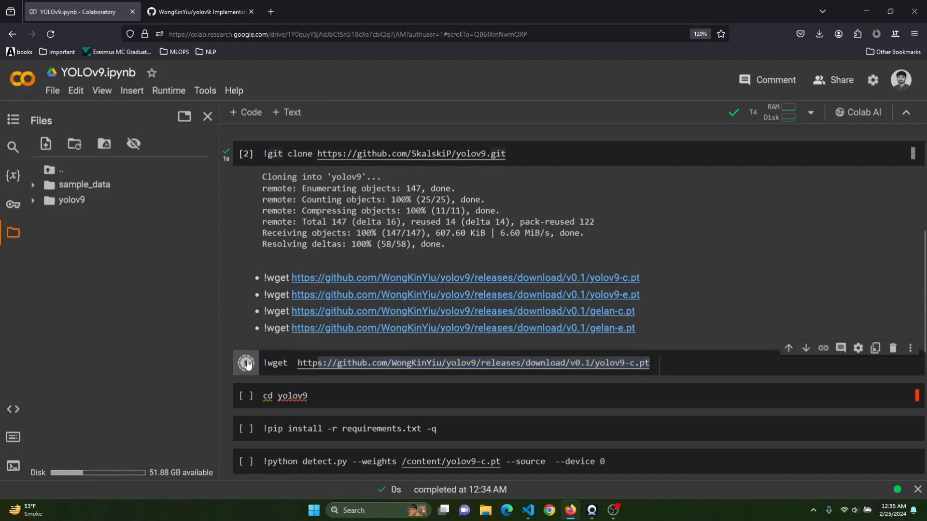
pyautogui.click(245, 362)
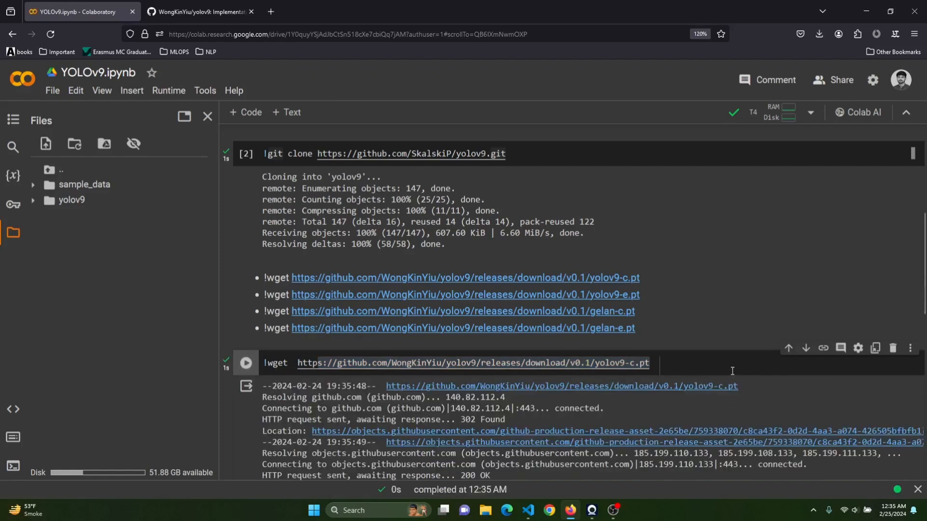
pyautogui.scroll(-3)
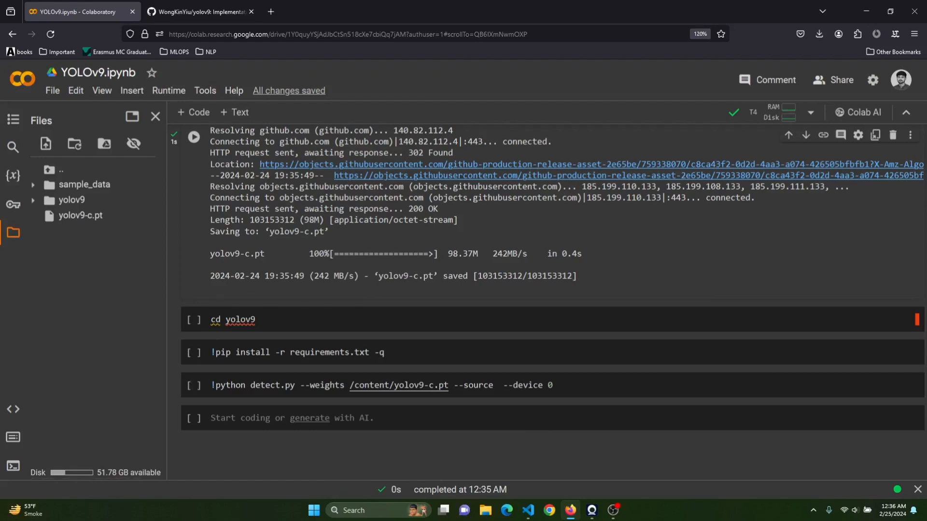
pyautogui.moveTo(152, 285)
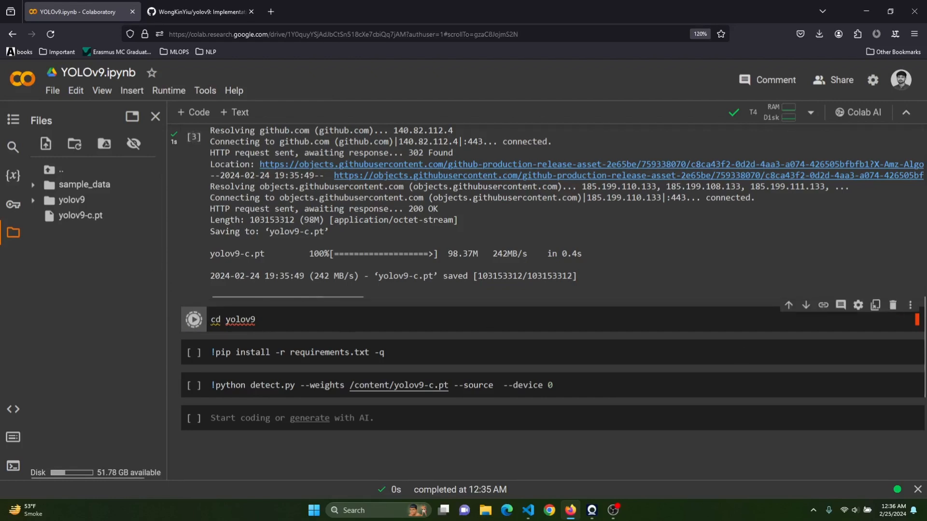
# Run 'cd yolov9', then '!pip install -r requirements.txt -q' to install dependencies
pyautogui.click(194, 318)
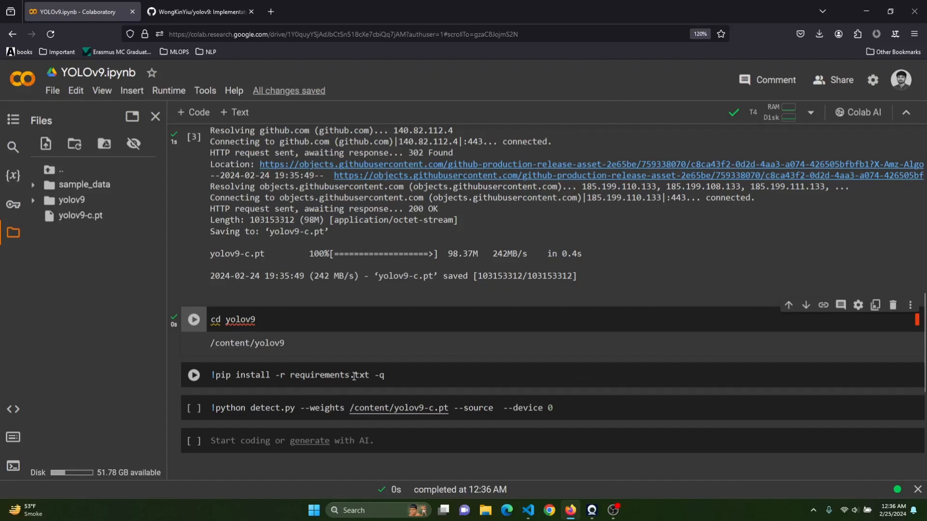
pyautogui.doubleClick(330, 374)
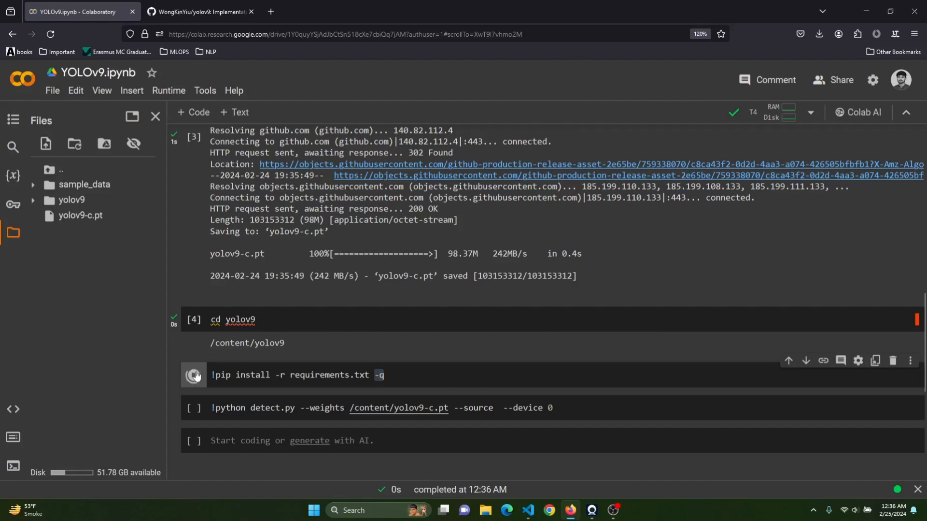
pyautogui.click(194, 374)
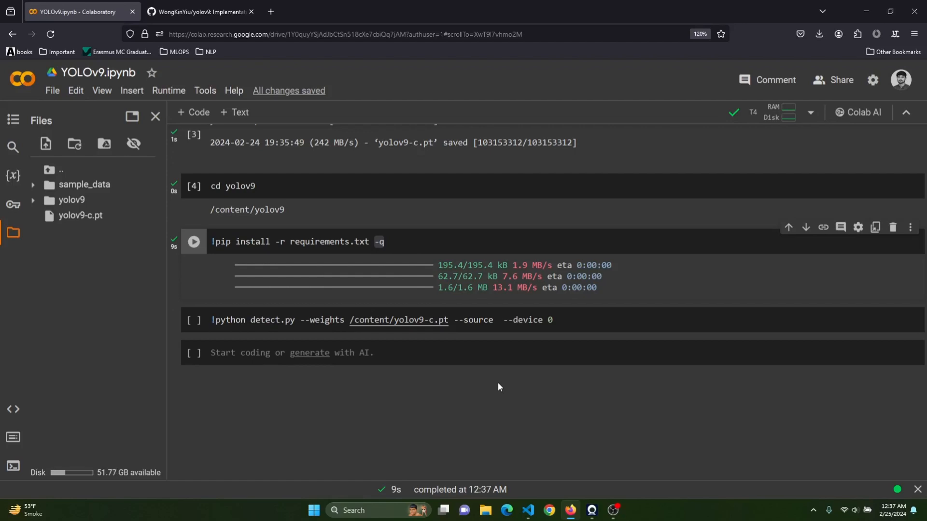
pyautogui.click(234, 186)
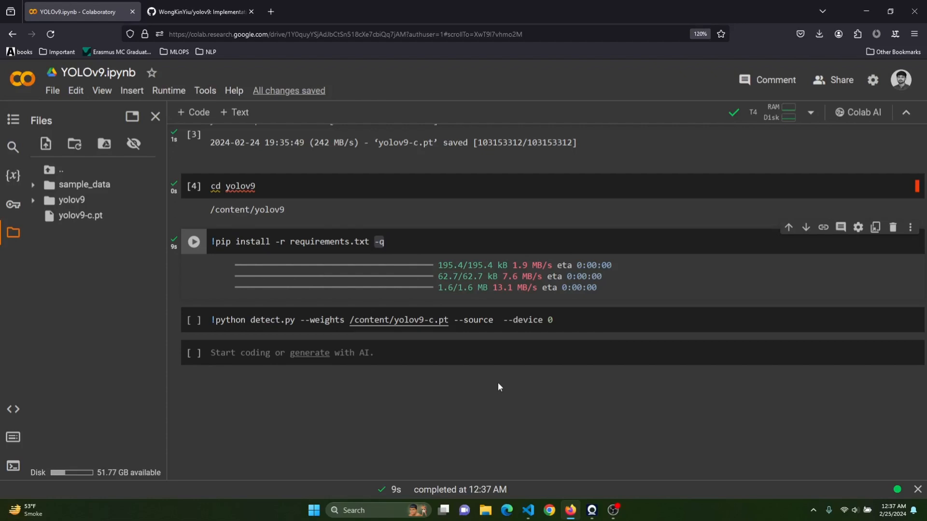
pyautogui.moveTo(484, 377)
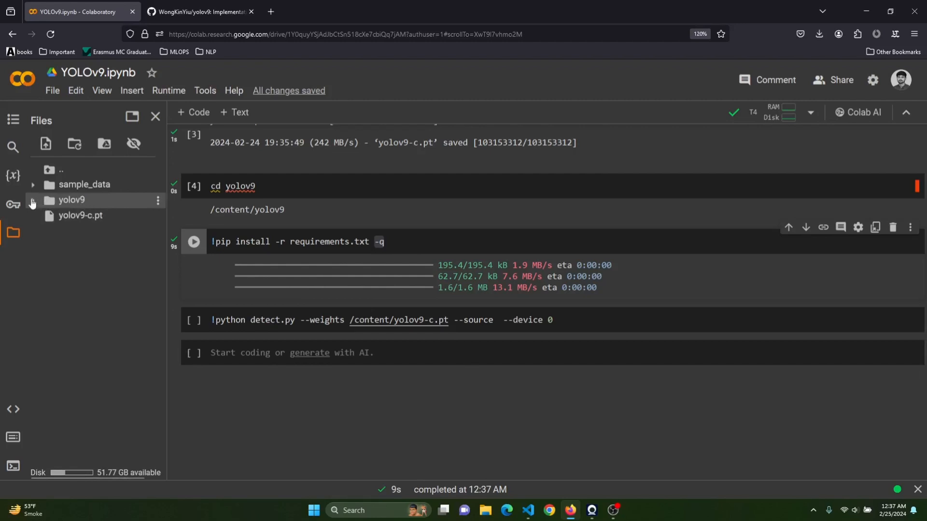
pyautogui.click(33, 200)
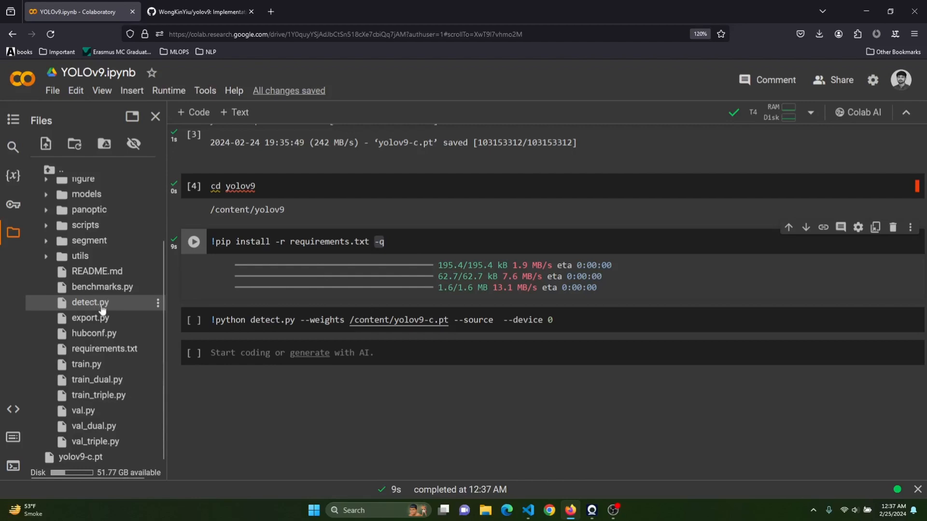
pyautogui.moveTo(113, 307)
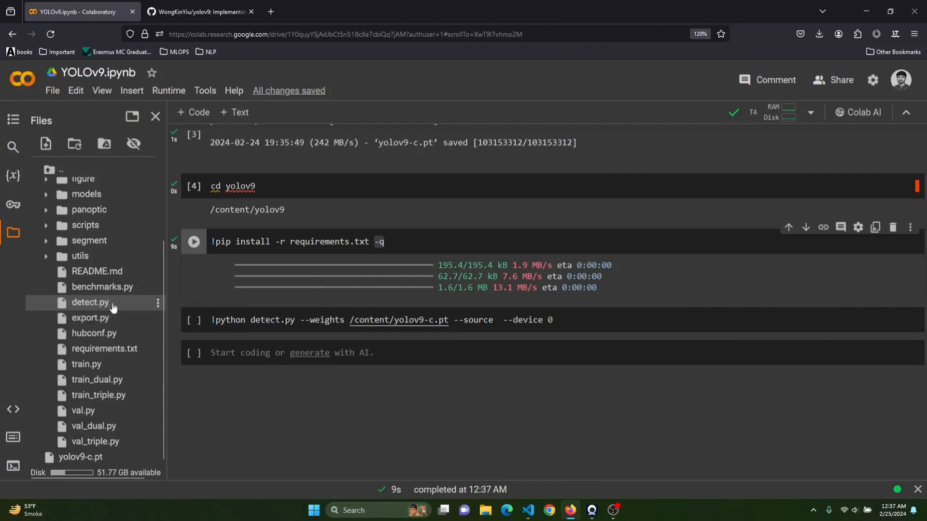
pyautogui.moveTo(111, 307)
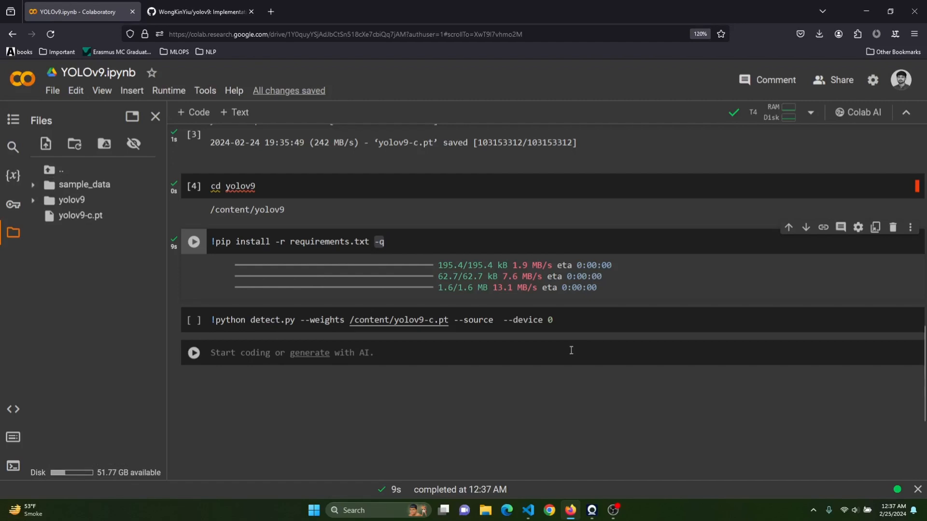
pyautogui.doubleClick(473, 319)
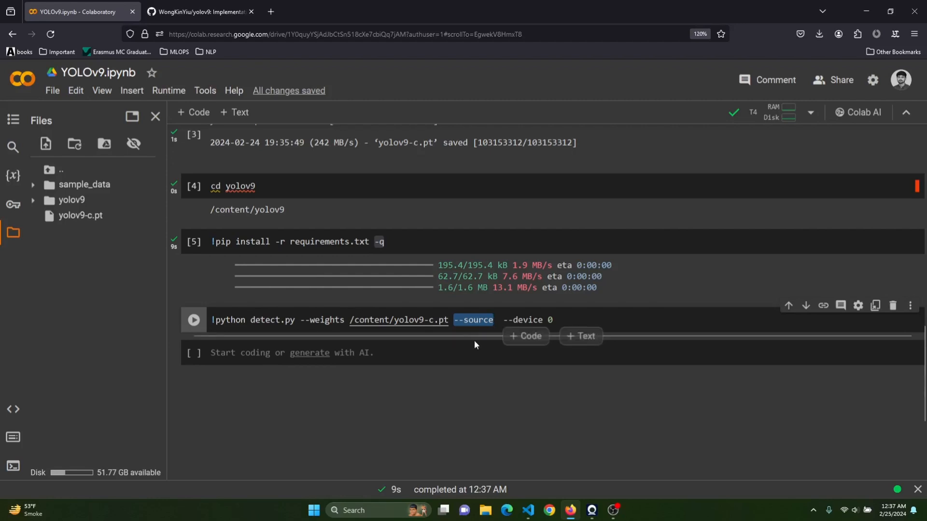
# Upload the truck photo, rename it truck.jpg, and set --source to /content/truck.jpg
pyautogui.click(474, 320)
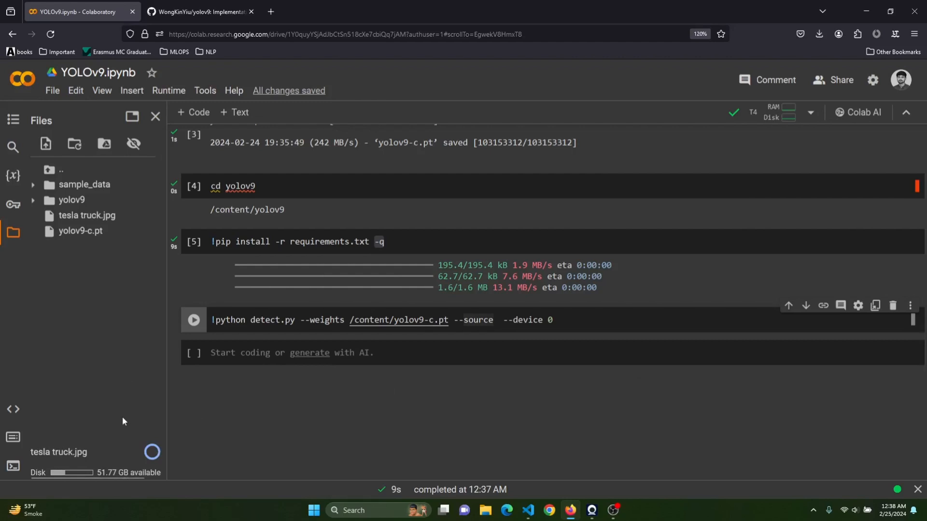
pyautogui.moveTo(87, 215)
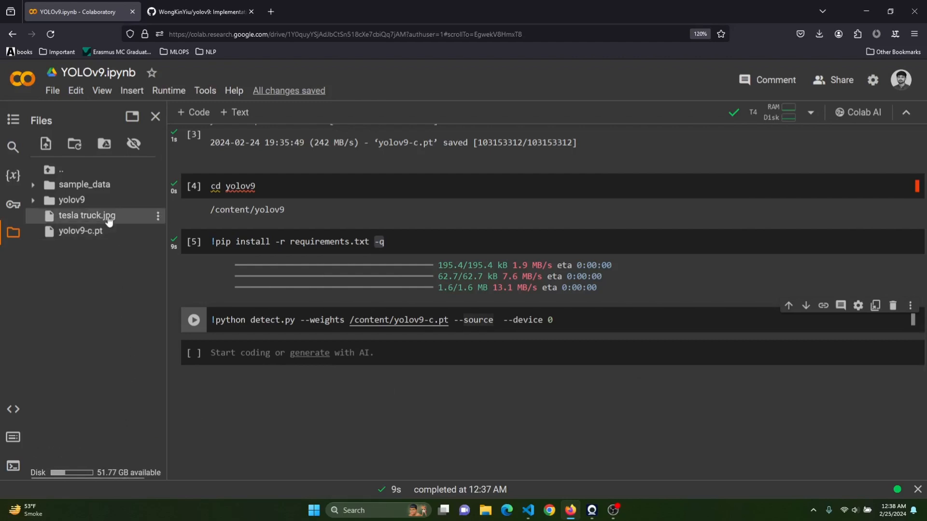
pyautogui.doubleClick(79, 216)
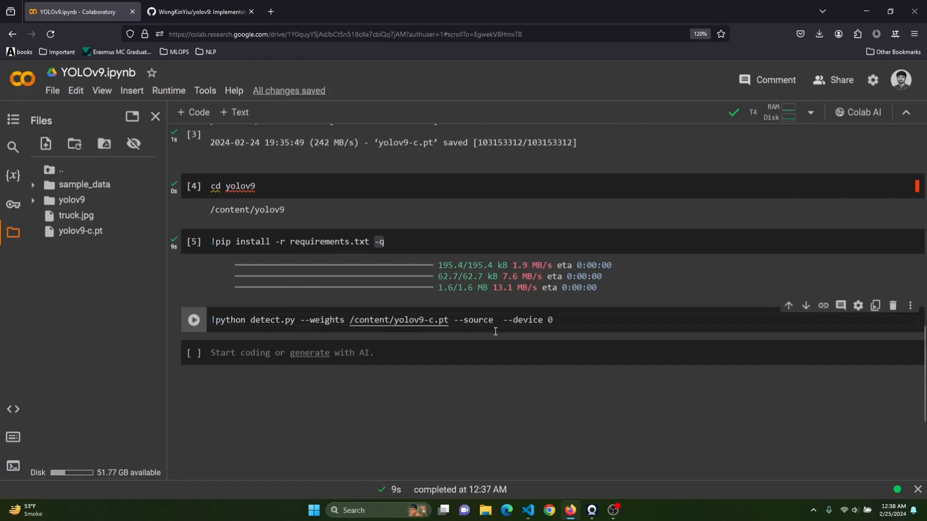
pyautogui.write('/content/truck.jpg')
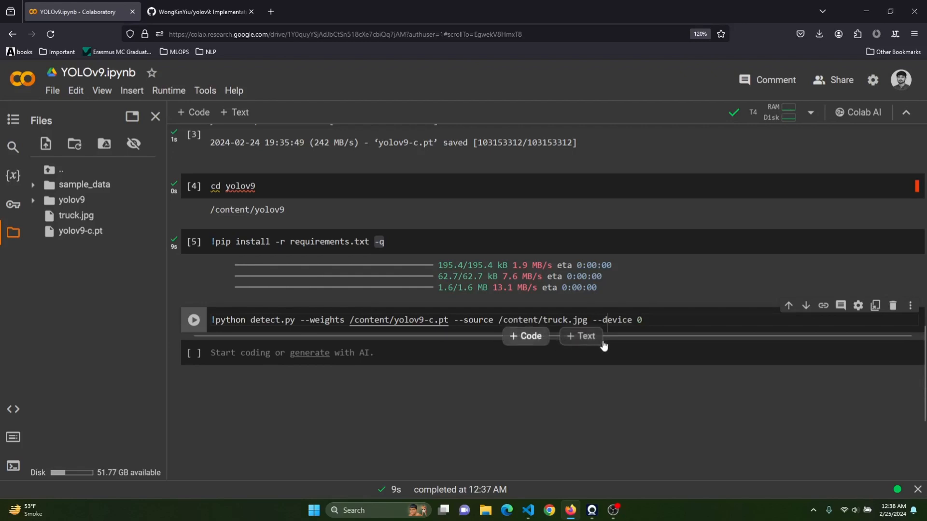
pyautogui.moveTo(643, 339)
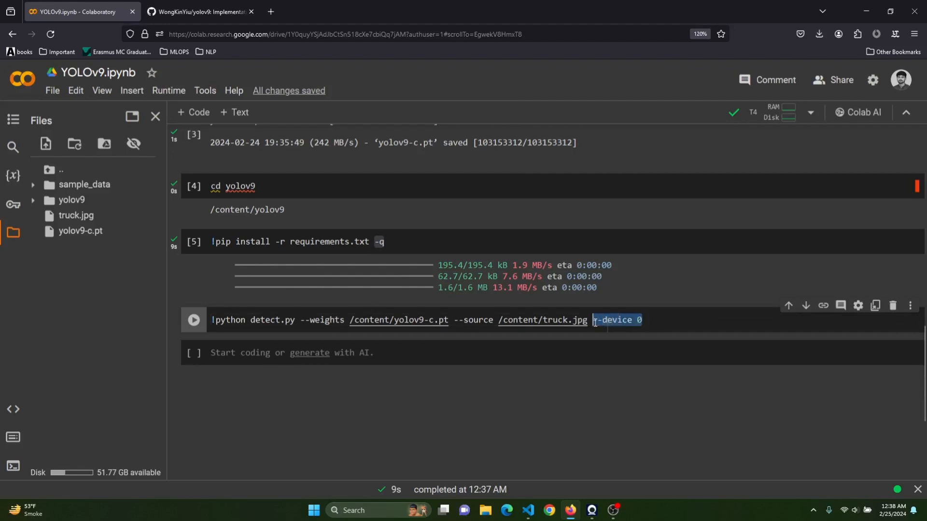
# Run the !python detect.py cell on truck.jpg, detecting 6 persons, 2 cars and a couch
pyautogui.click(672, 319)
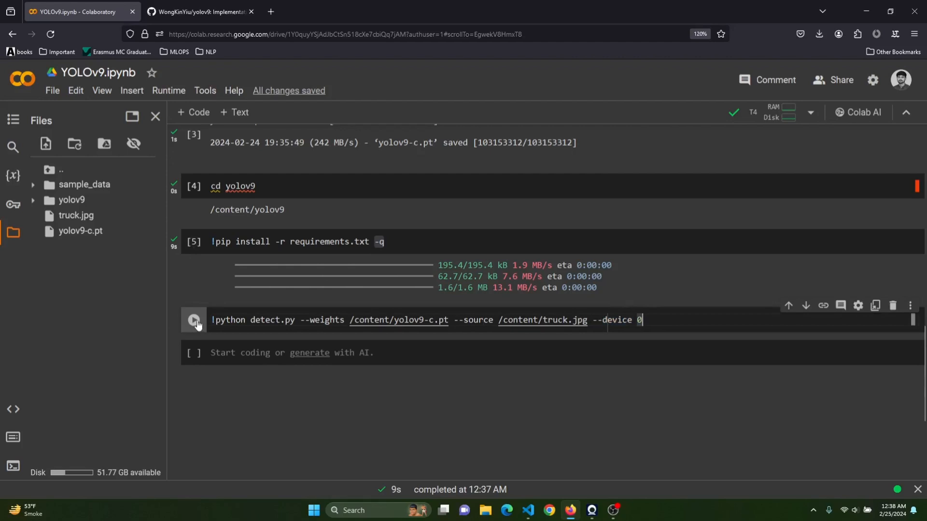
pyautogui.moveTo(194, 320)
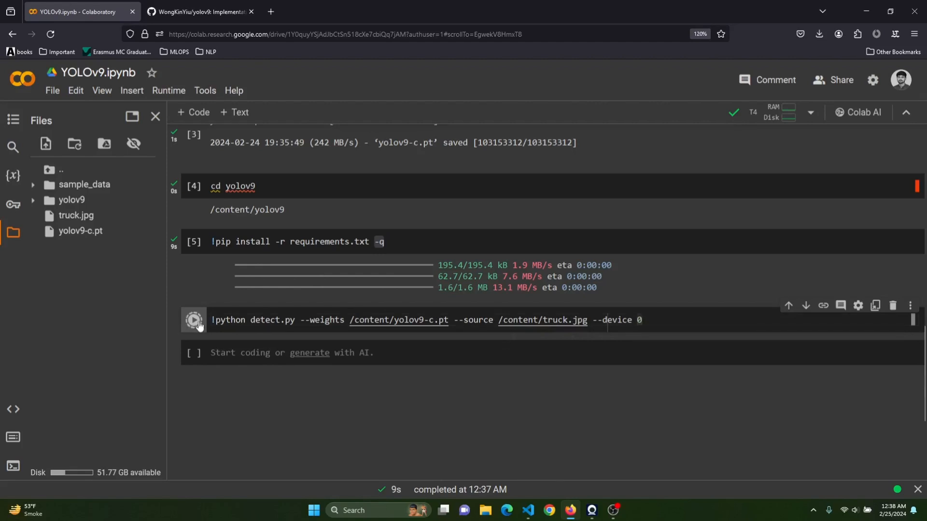
pyautogui.click(194, 320)
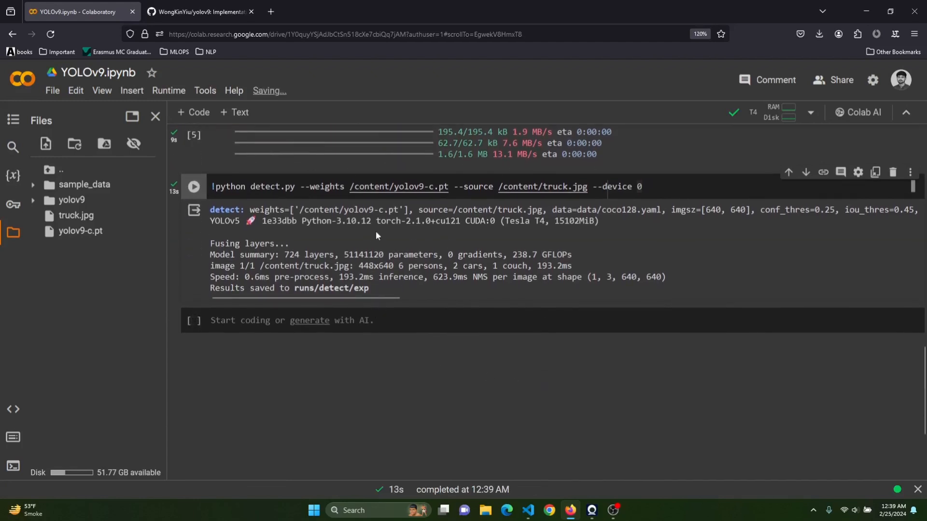
pyautogui.moveTo(292, 287)
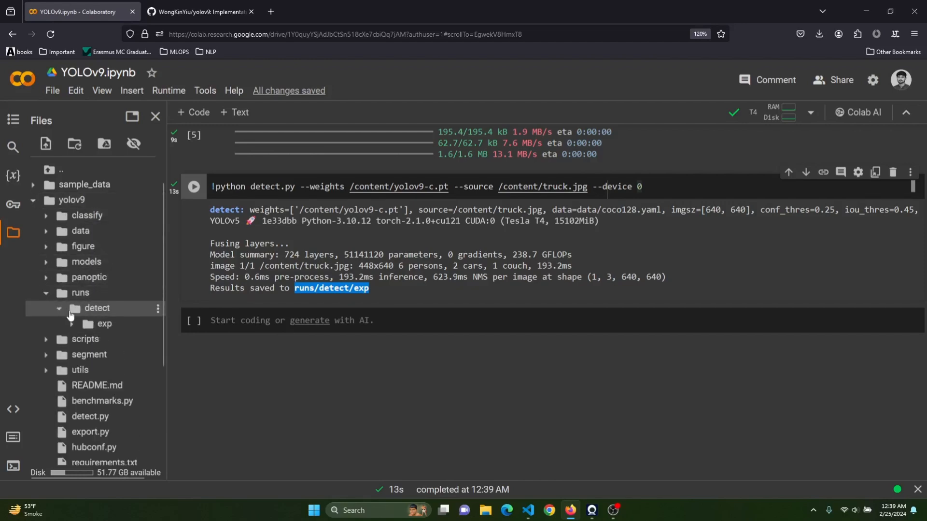
# Expand runs/detect/exp and open the annotated truck.jpg with its labeled boxes
pyautogui.click(105, 323)
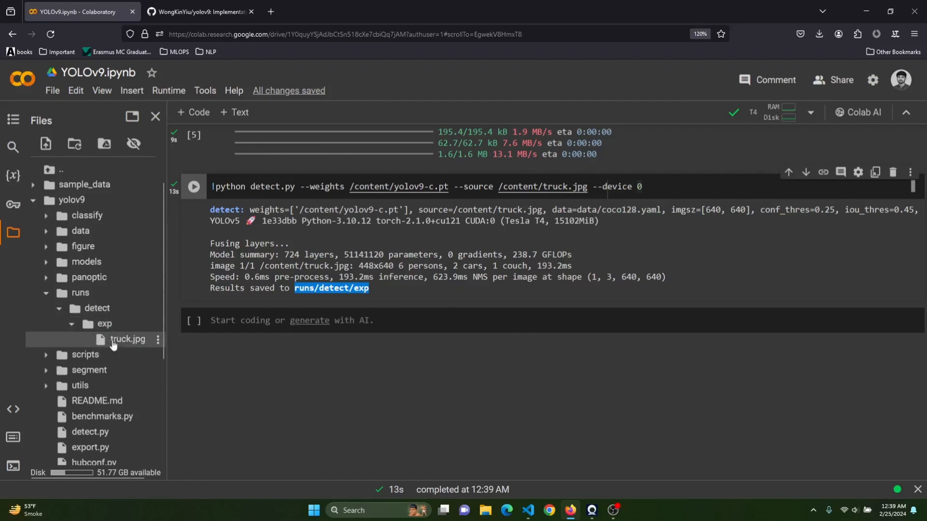
pyautogui.doubleClick(127, 339)
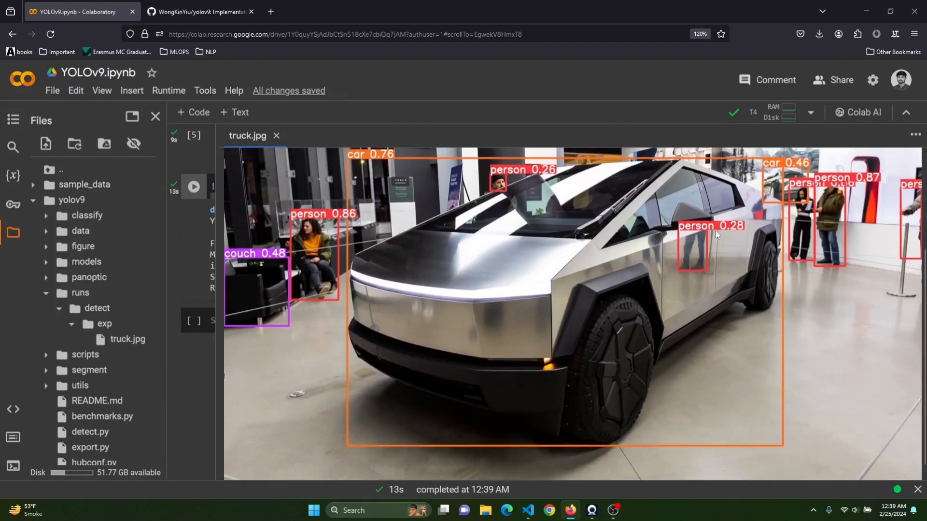
pyautogui.moveTo(824, 250)
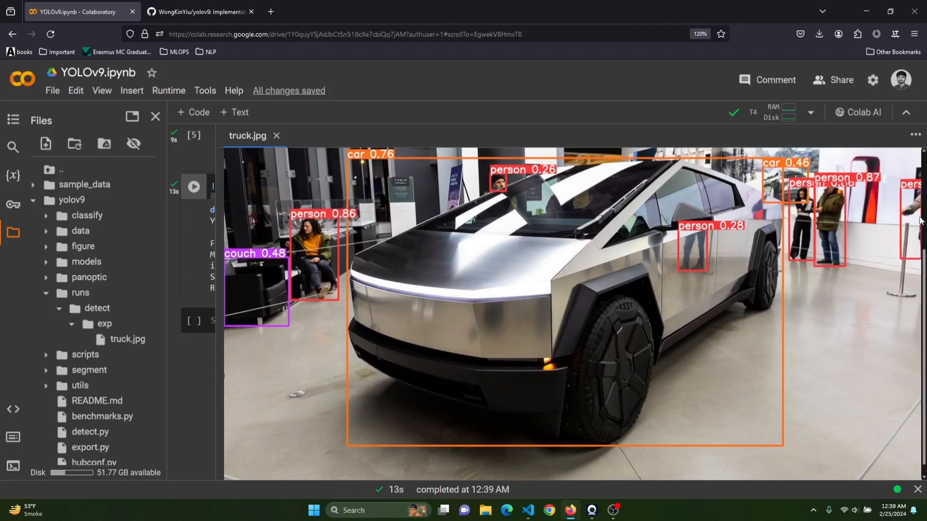
pyautogui.moveTo(276, 139)
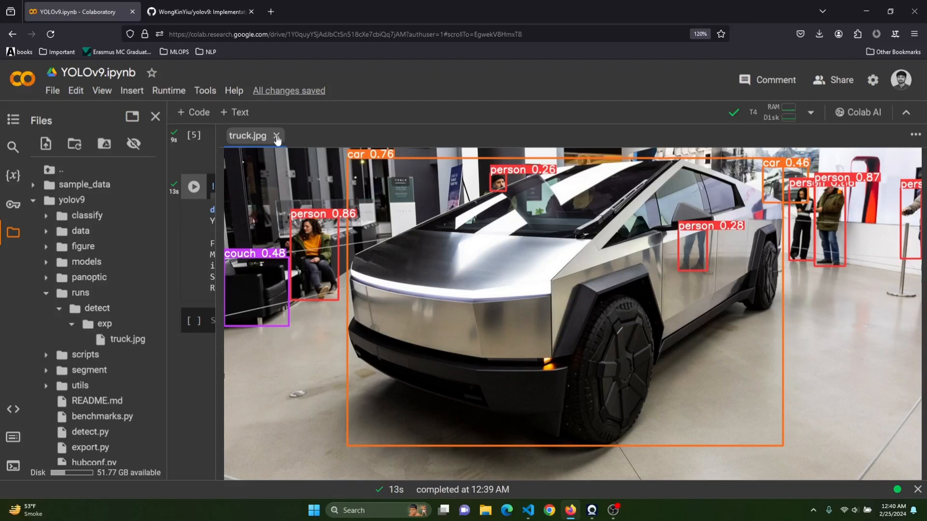
# Close the truck.jpg viewer tab to return to the notebook
pyautogui.click(275, 135)
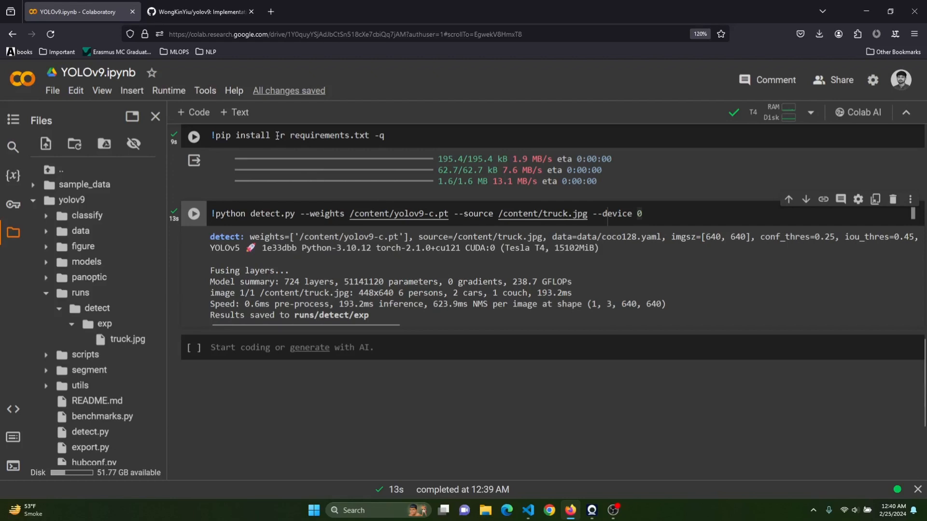